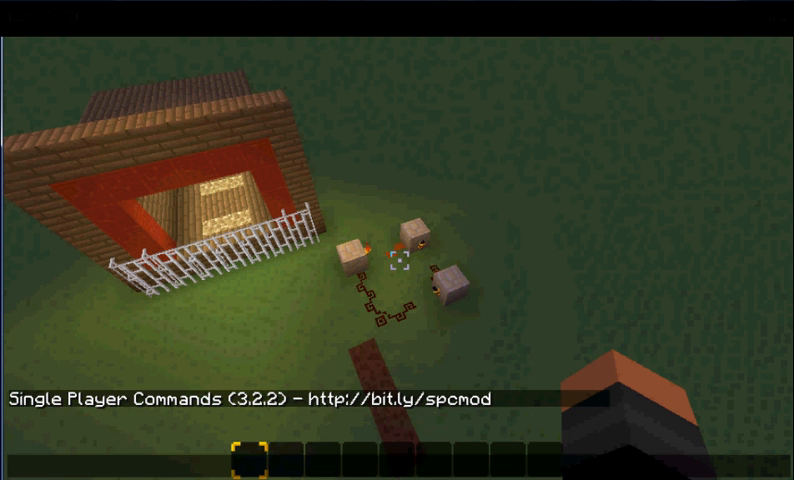
- Run the 'cannon' command to fire TNT at the wooden house
text(cannon)
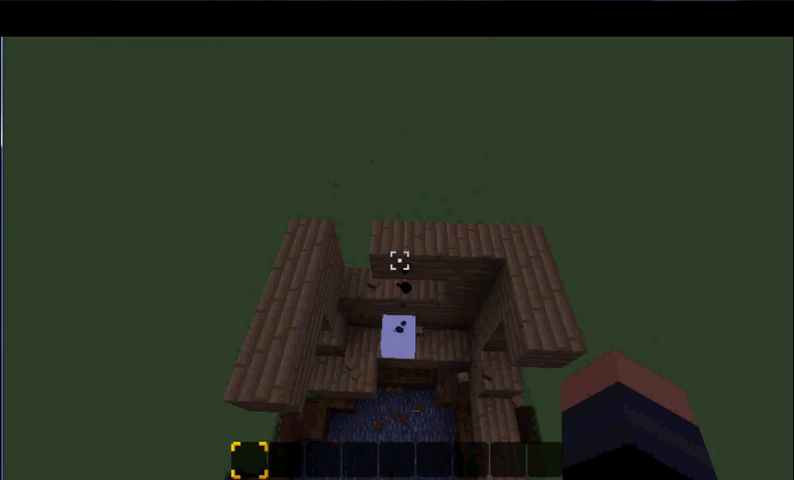
mouse_move(397, 263)
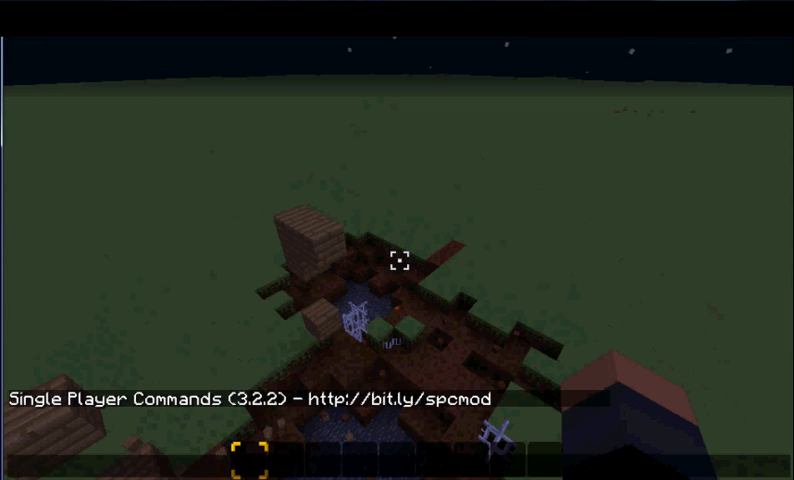
- Run 'cannon' again to blast the house ruins into a dirt crater
text(cann)
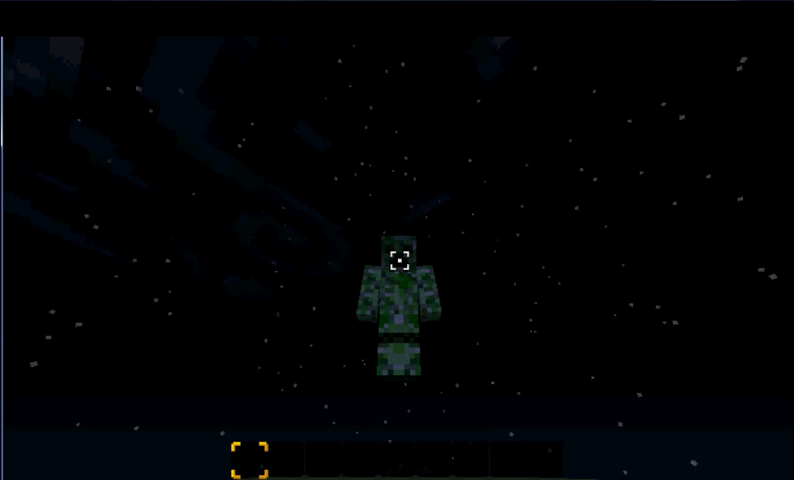
- Fire more TNT with the 'cannon' command into the crater
text(can)
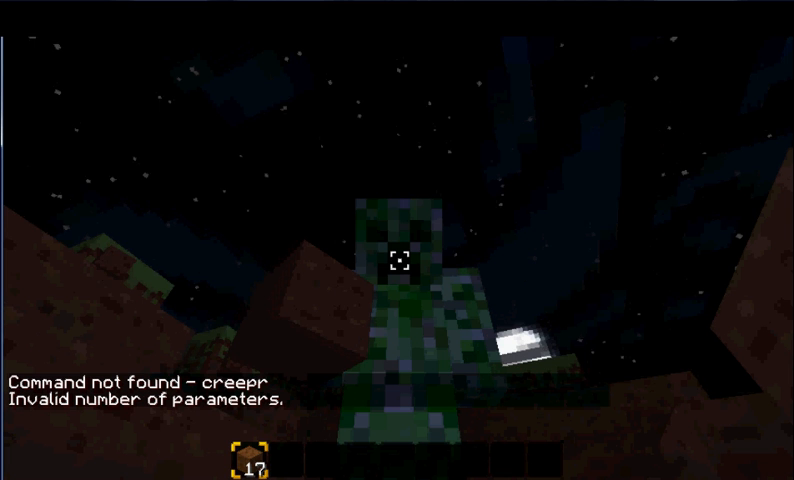
- Enter a creeper command to trigger an explosion in the crater
text(cre)
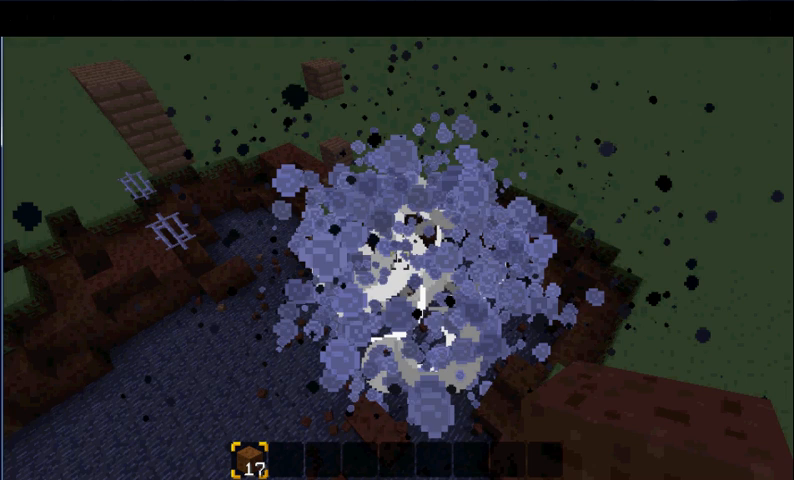
key(Escape)
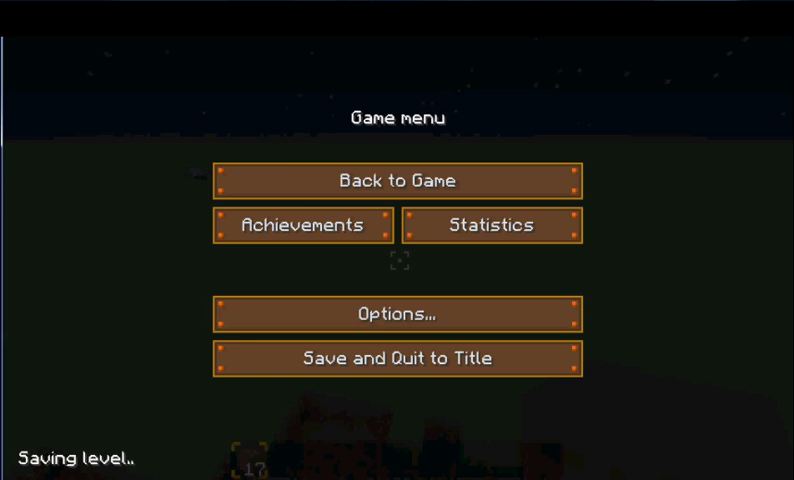
mouse_move(396, 180)
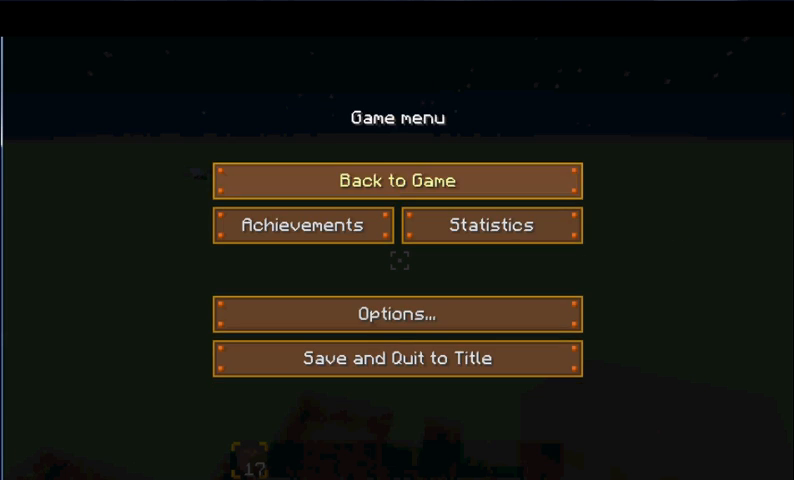
click(397, 180)
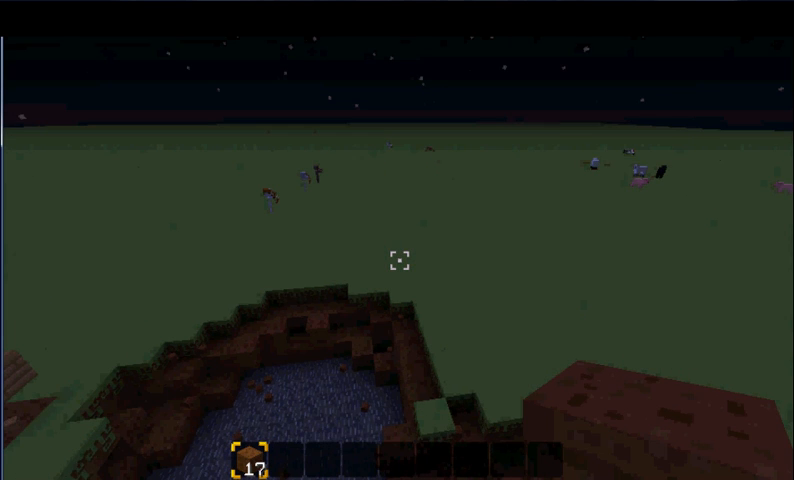
mouse_move(397, 260)
text(spa)
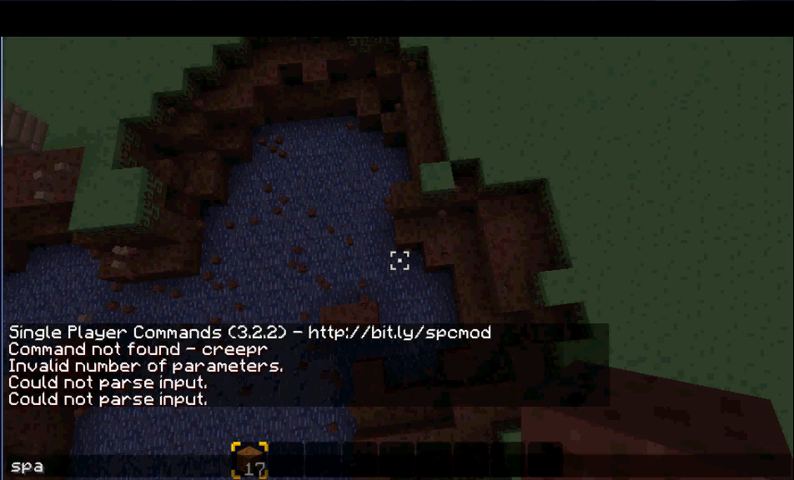
- Run 'spawn creeper 1' to swarm the flooded crater with creepers
text(wn creeper)
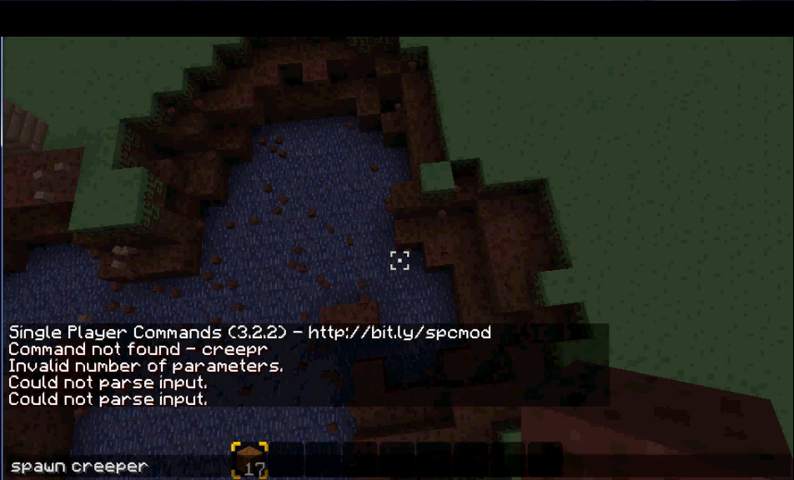
text(1)
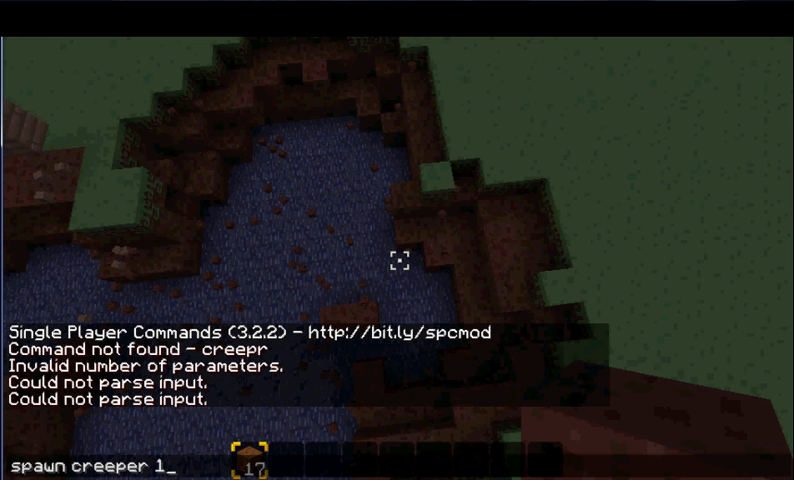
key(Return)
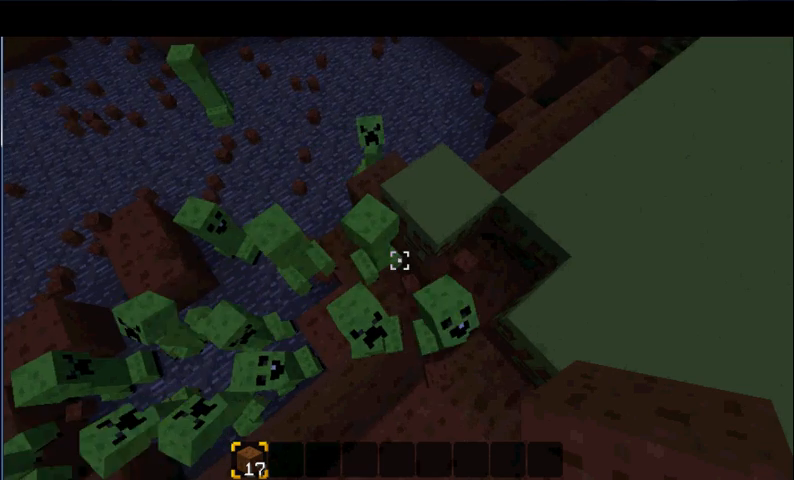
mouse_move(397, 263)
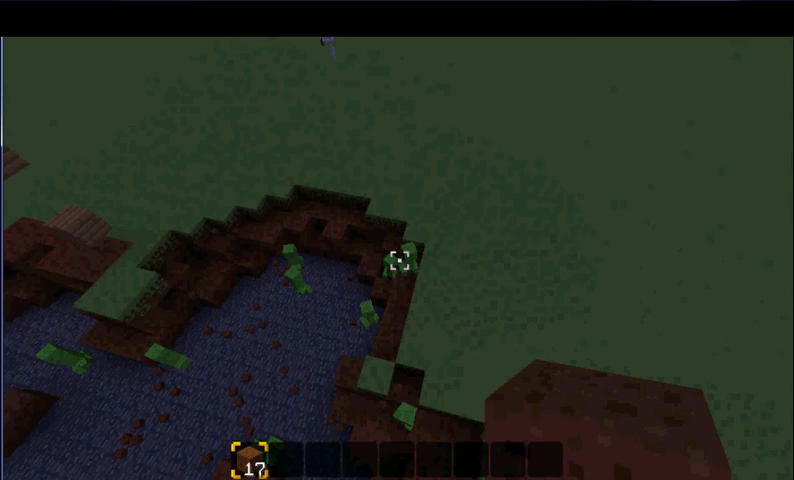
mouse_move(397, 265)
text(spawn)
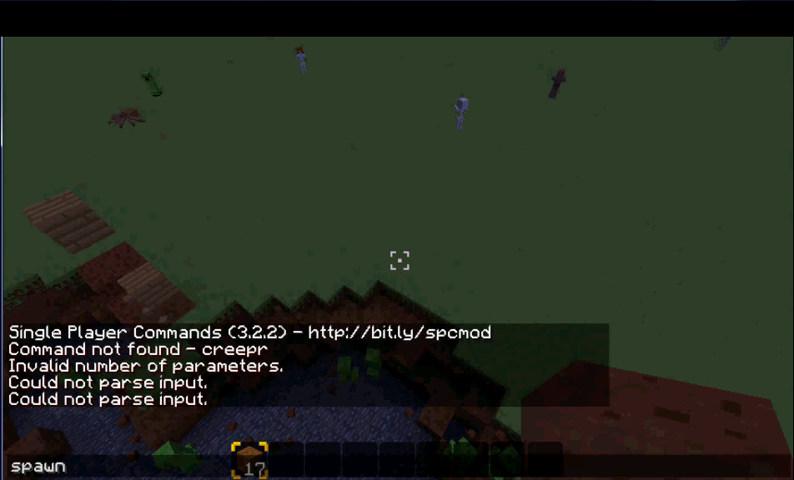
- Enter 'spawn enderdragon 2' to summon the ender dragon boss
text(enderdrag)
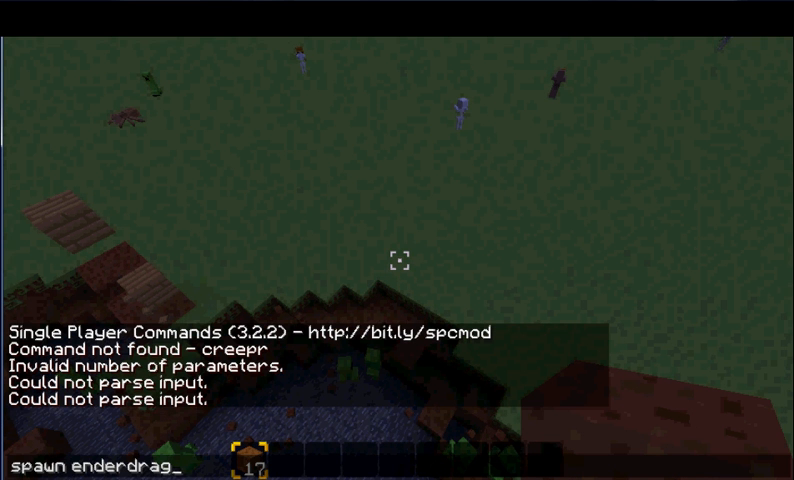
text(on 2)
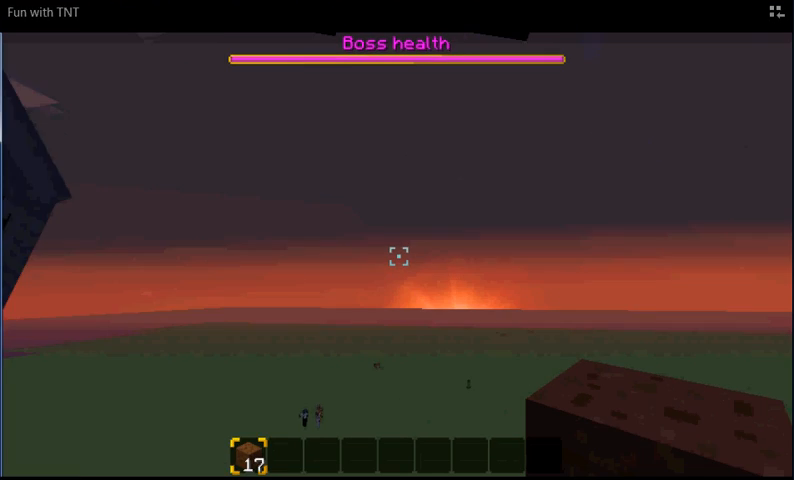
mouse_move(397, 255)
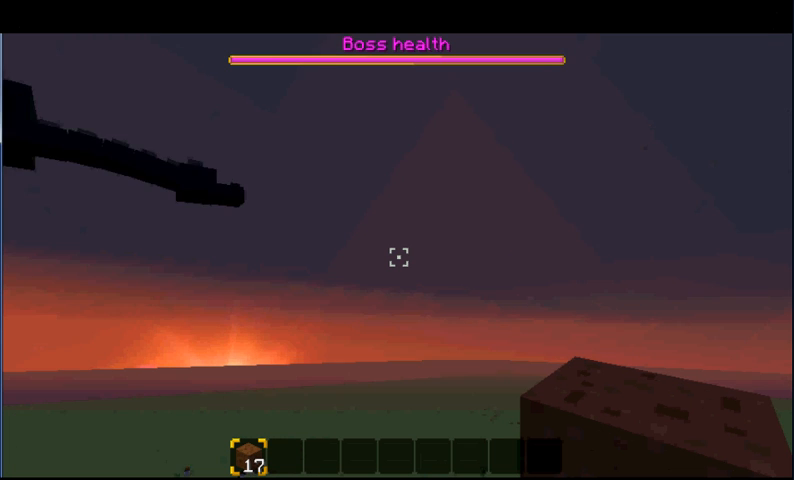